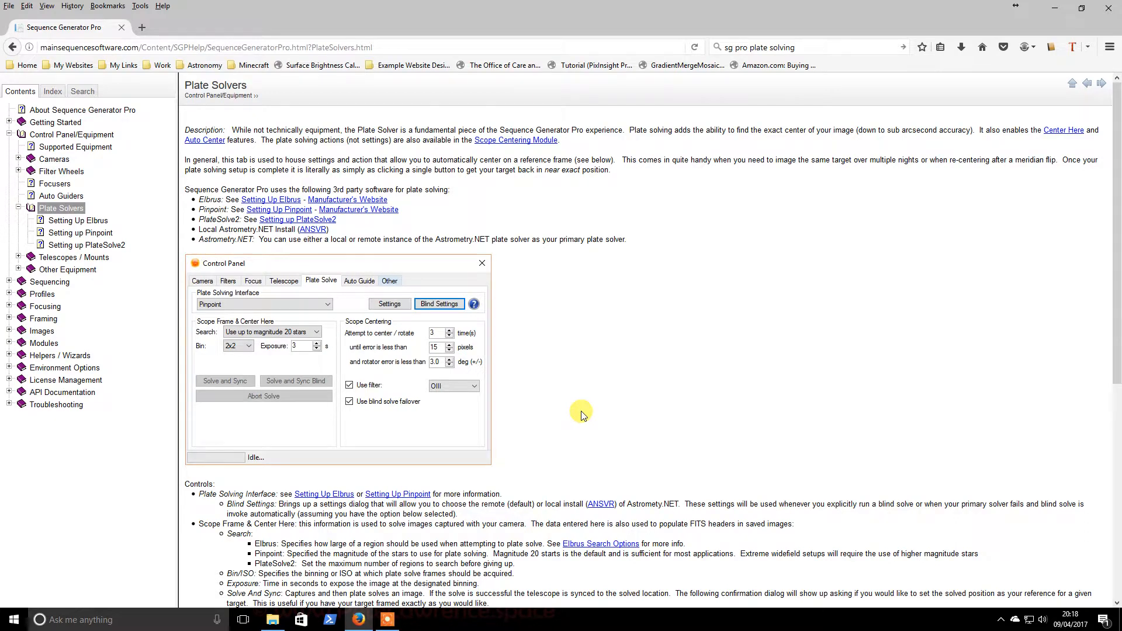
mouse_move(393, 279)
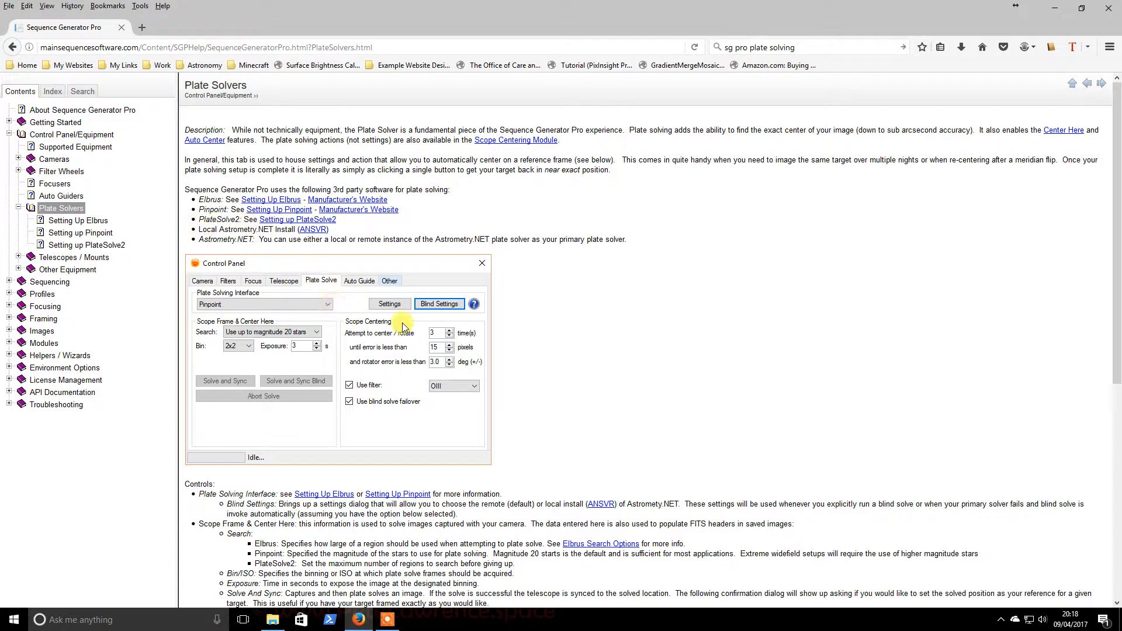
mouse_move(633, 243)
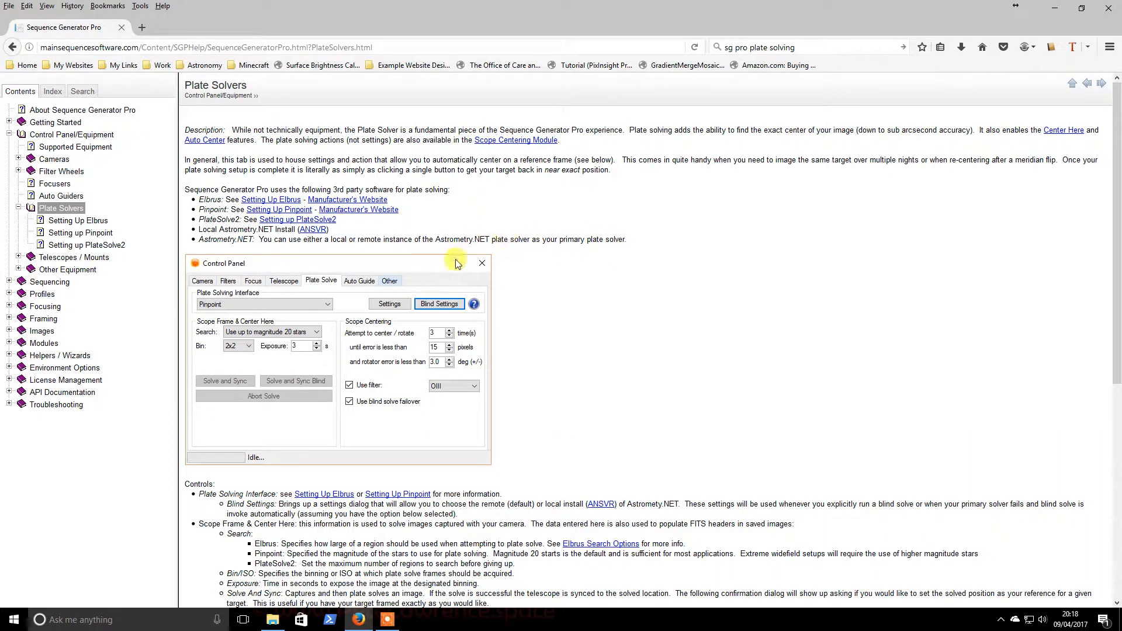
Open the ANSVR page in a new tab and download ansvr-setup-0.18.exe
right_click(309, 229)
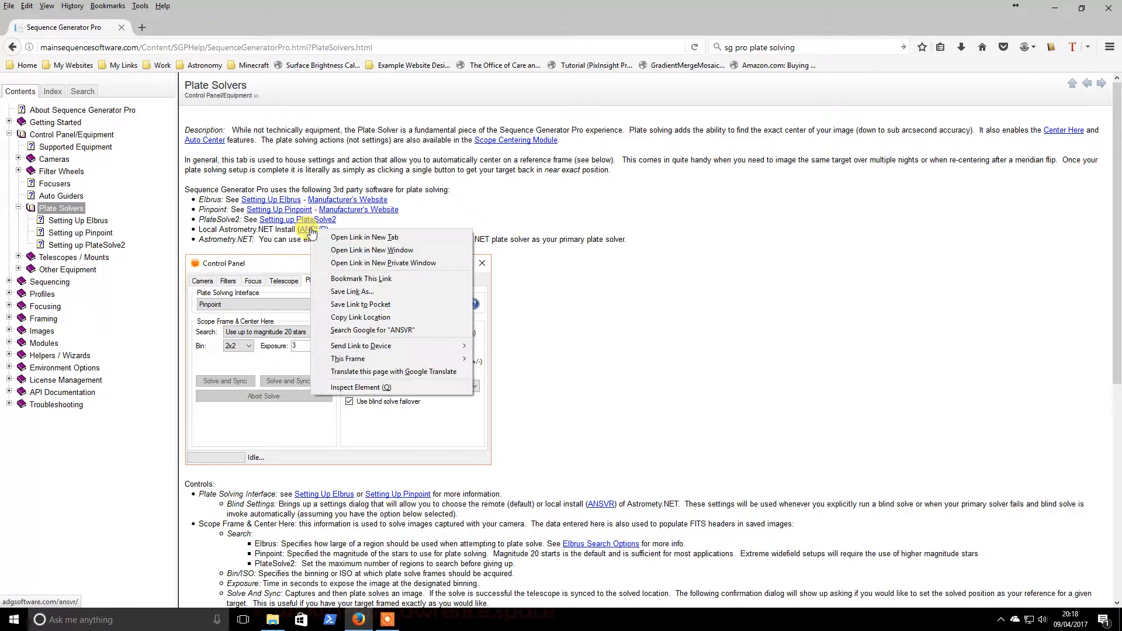
left_click(364, 237)
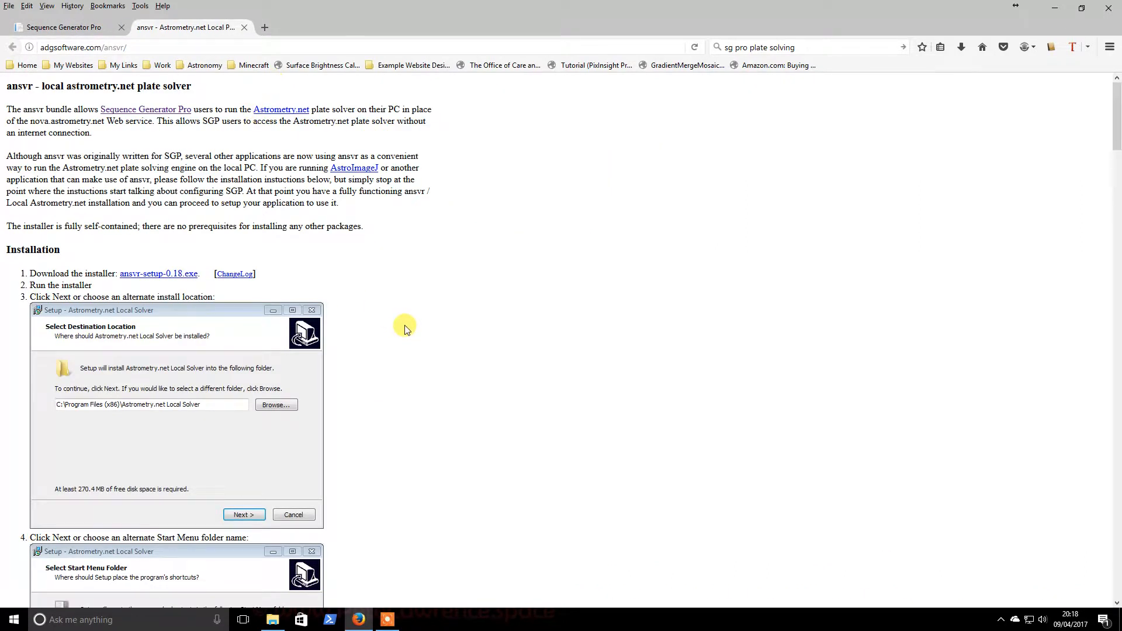
mouse_move(161, 274)
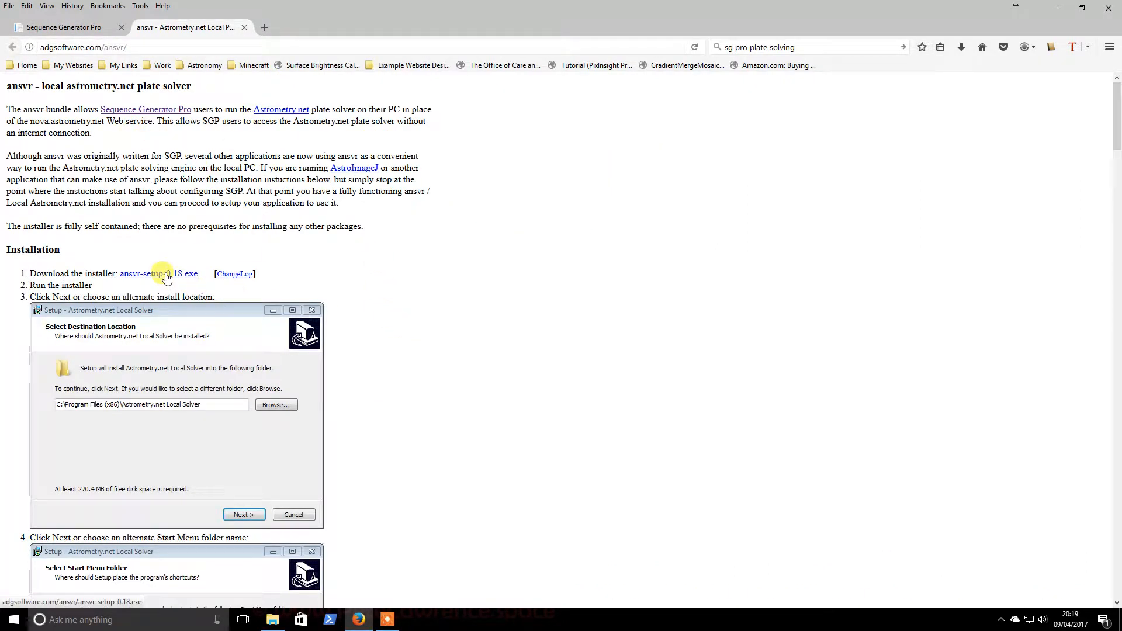
left_click(64, 27)
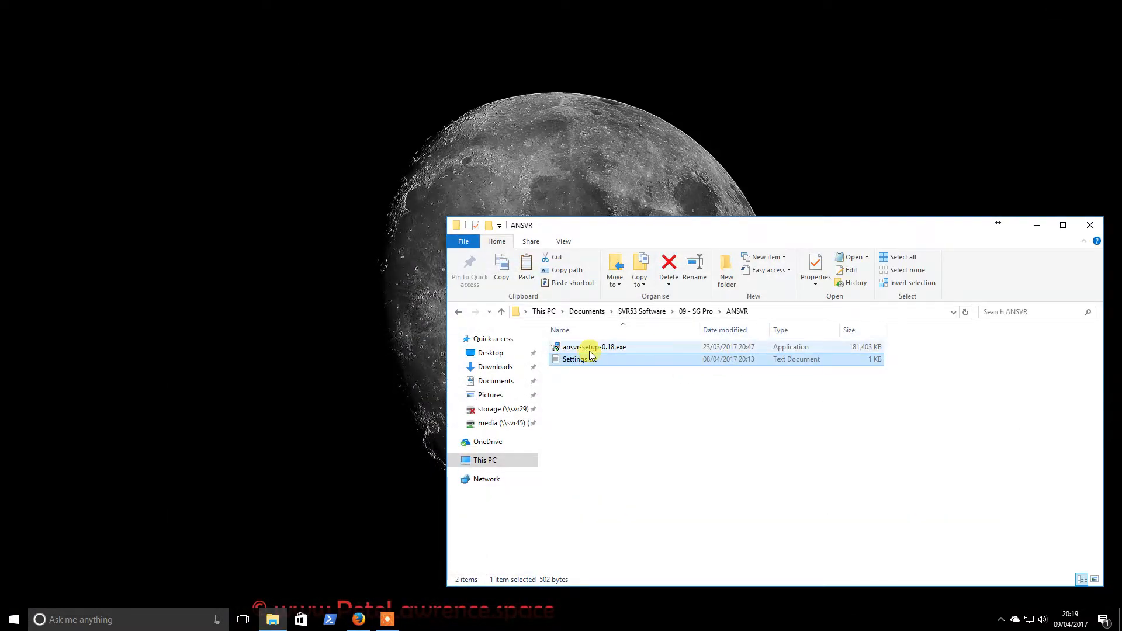
Run ansvr-setup-0.18.exe, accepting the default install folder and port 8080
left_click(594, 346)
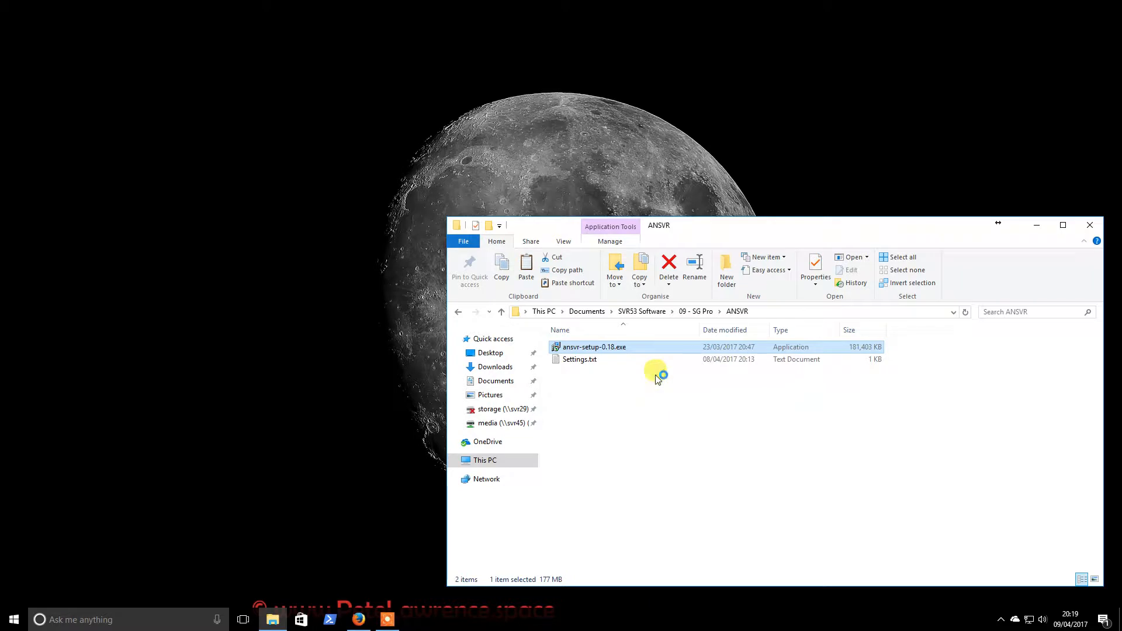
mouse_move(697, 392)
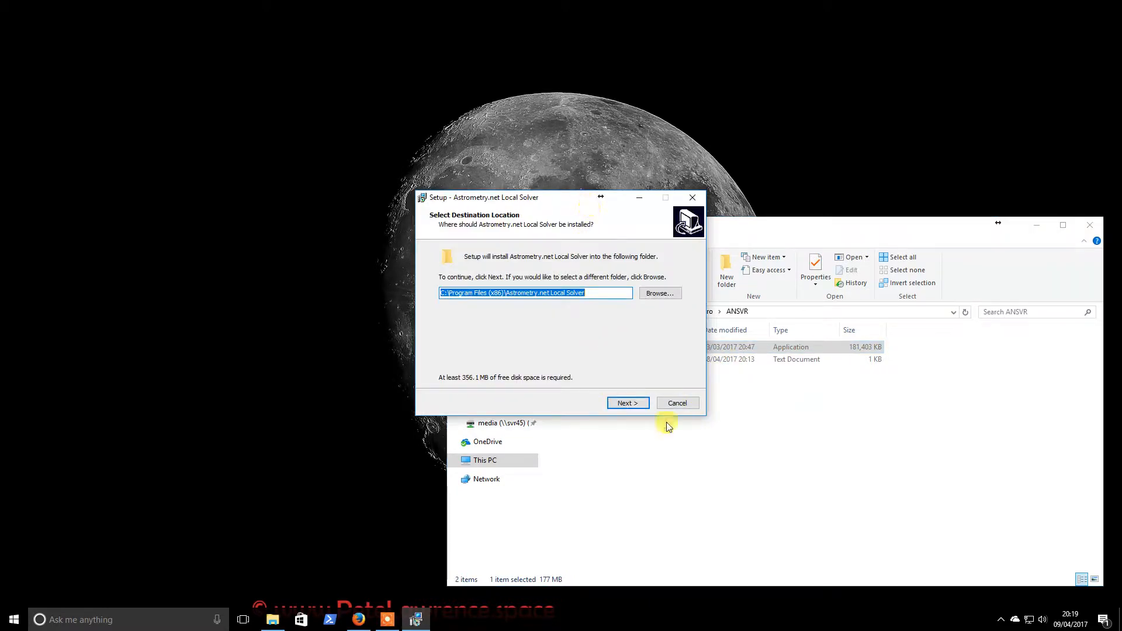
left_click(628, 403)
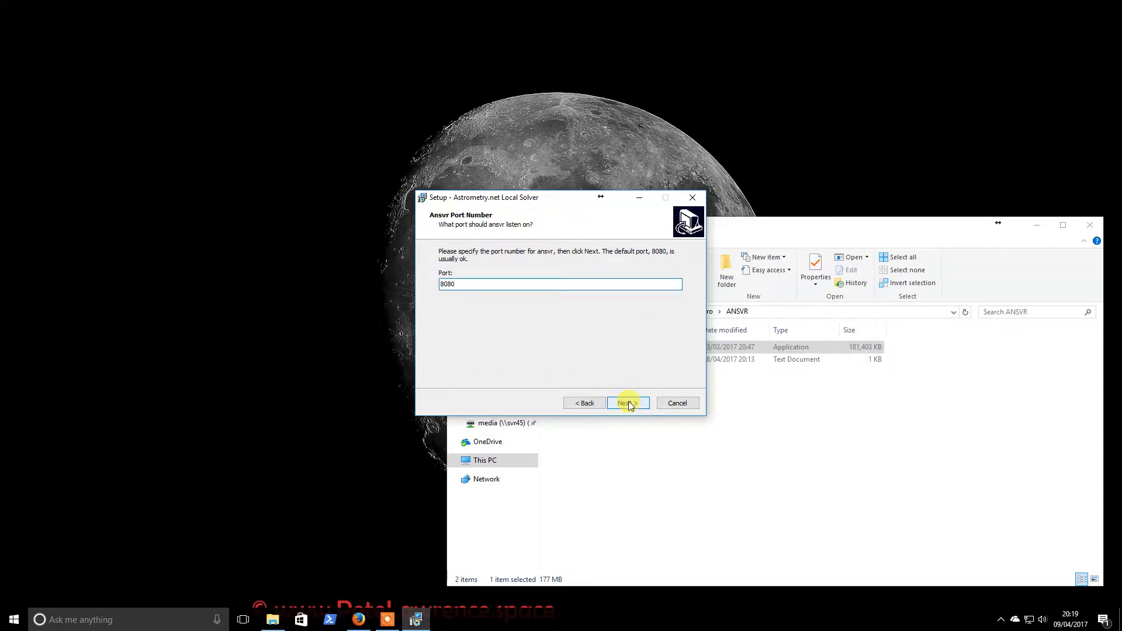
left_click(627, 402)
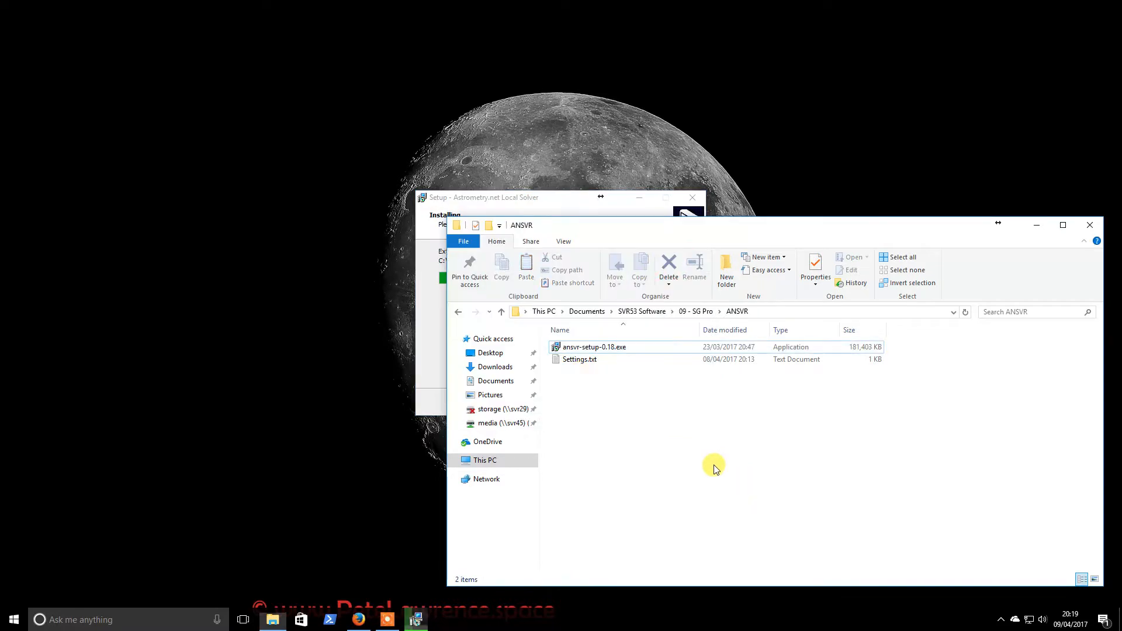
Open Settings.txt with its field-of-view notes while the installer extracts files
double_click(580, 359)
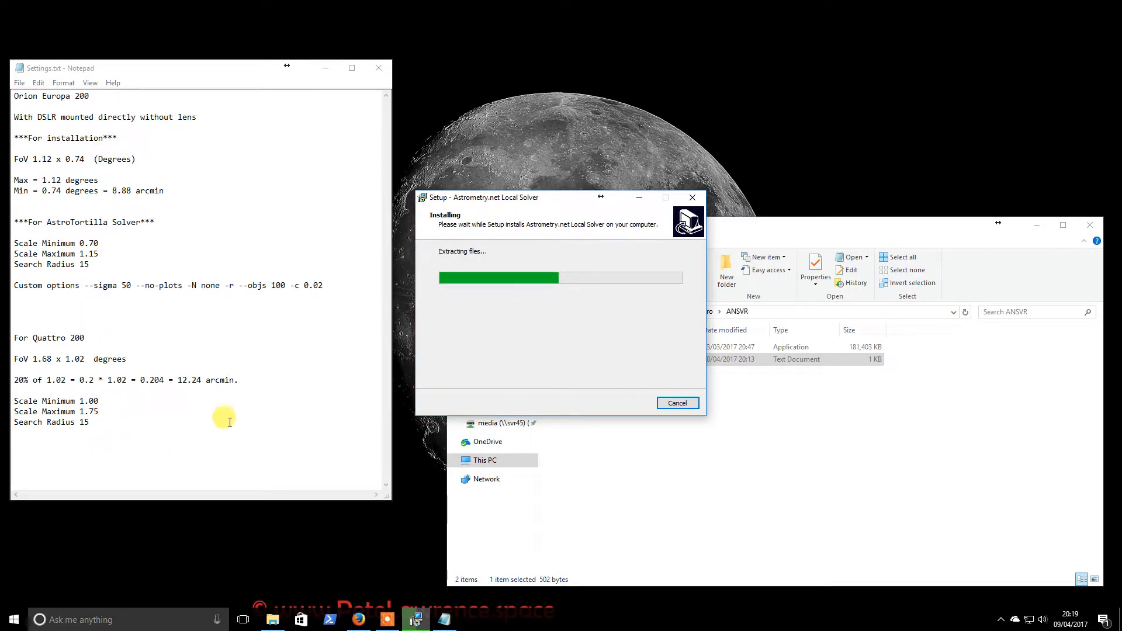
mouse_move(168, 426)
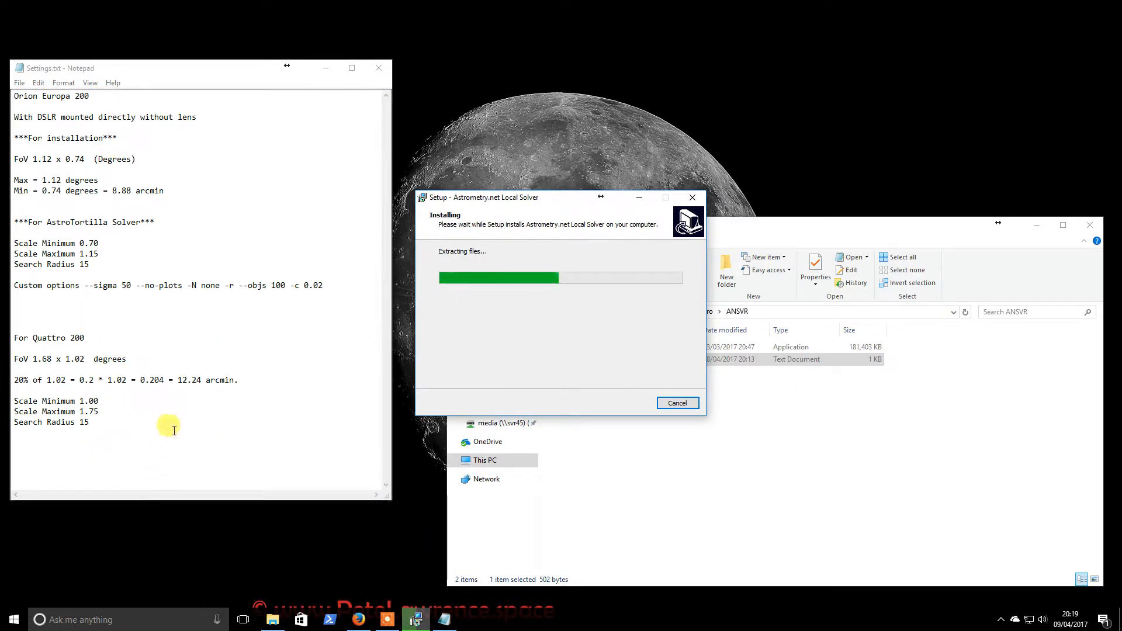
mouse_move(183, 432)
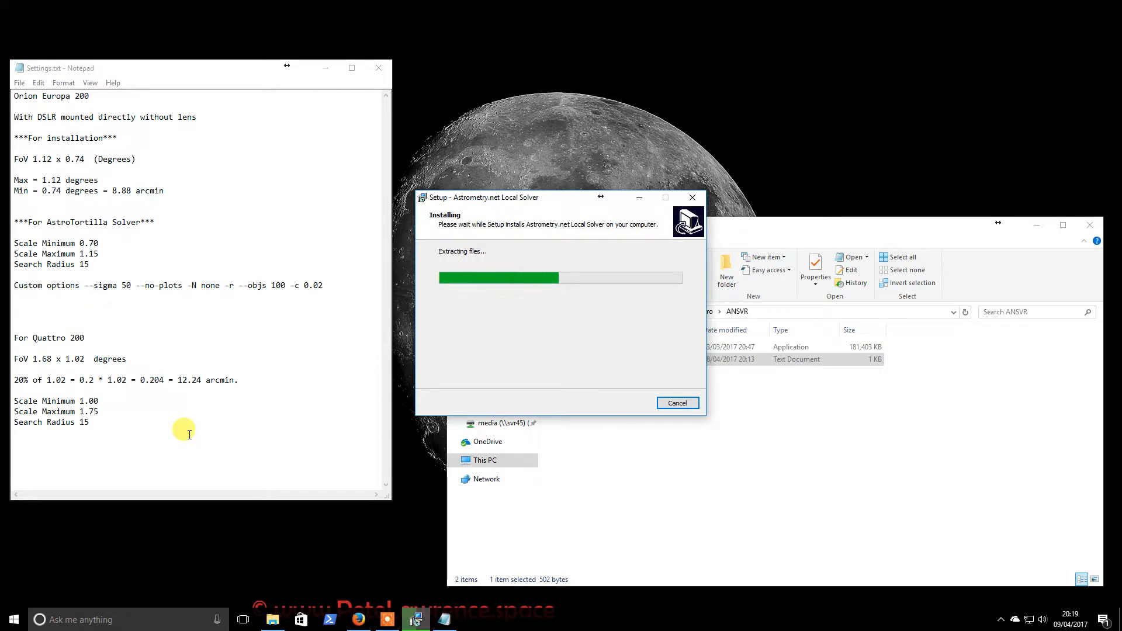
mouse_move(188, 430)
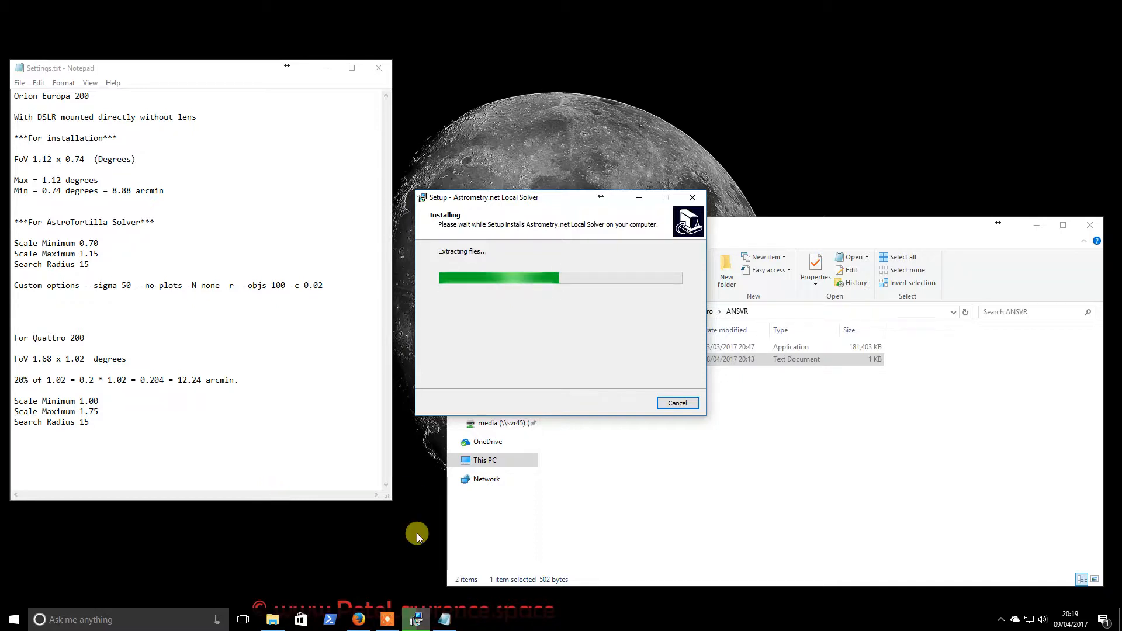
mouse_move(554, 204)
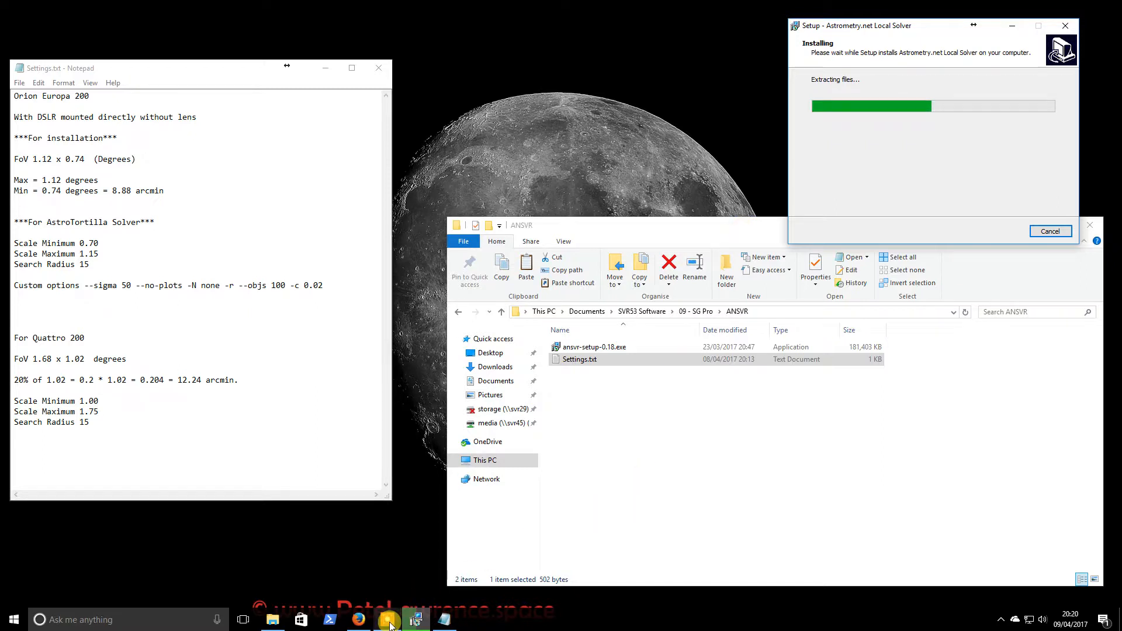
mouse_move(801, 427)
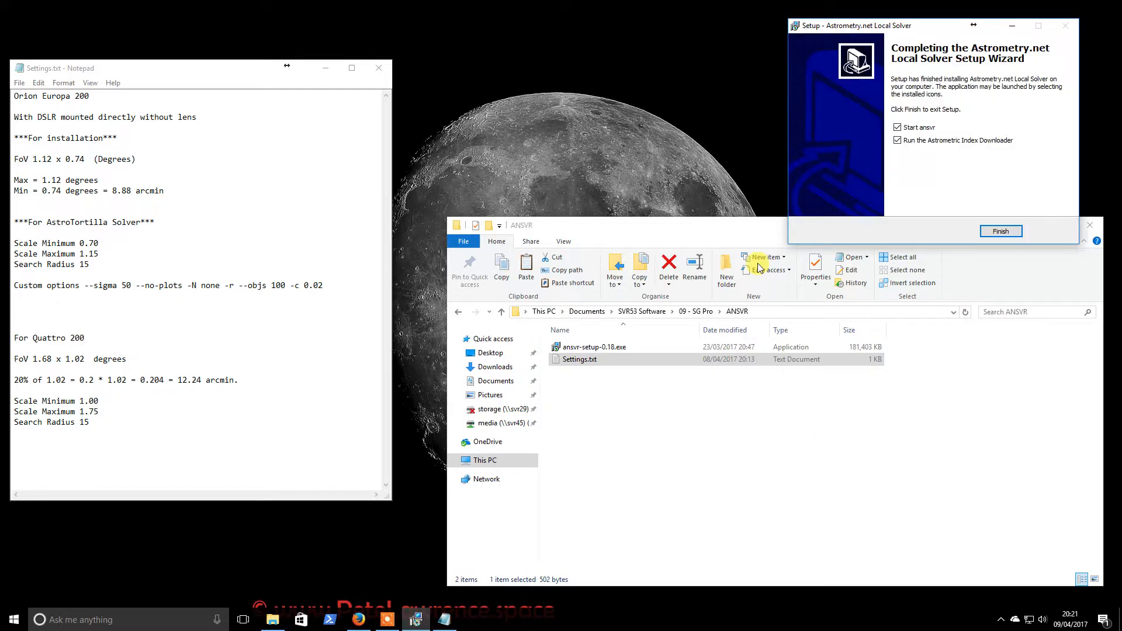
mouse_move(941, 220)
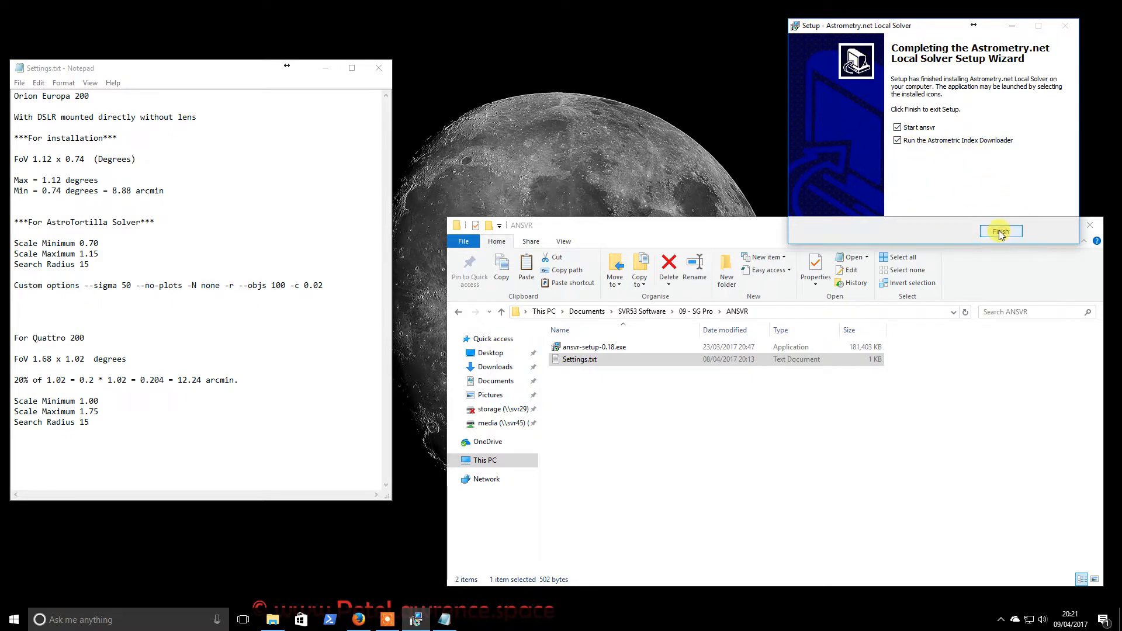
Finish the setup wizard and allow perl.exe network access in the firewall alert
left_click(1001, 231)
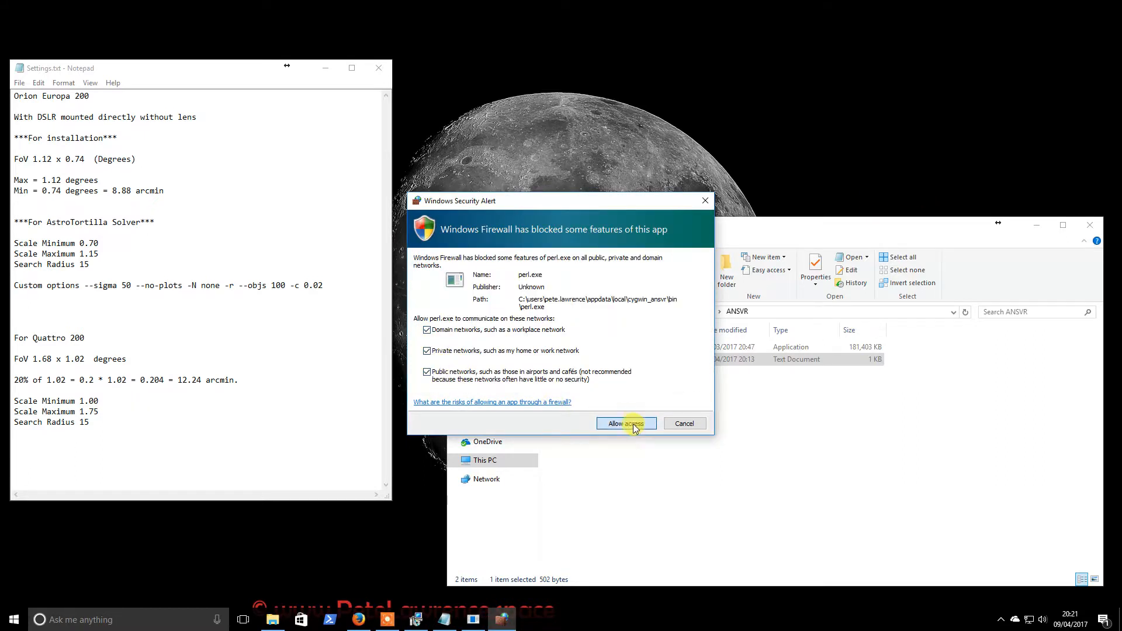
left_click(626, 424)
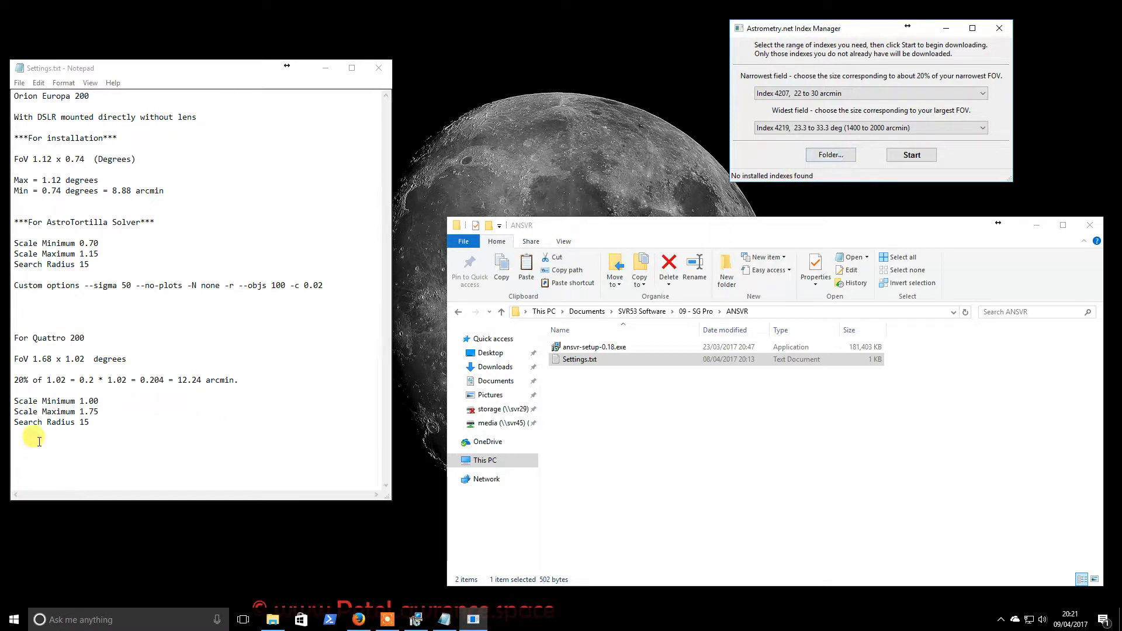
Note the 1.68 degree field, set narrowest field to Index 4204, and start downloading
double_click(42, 359)
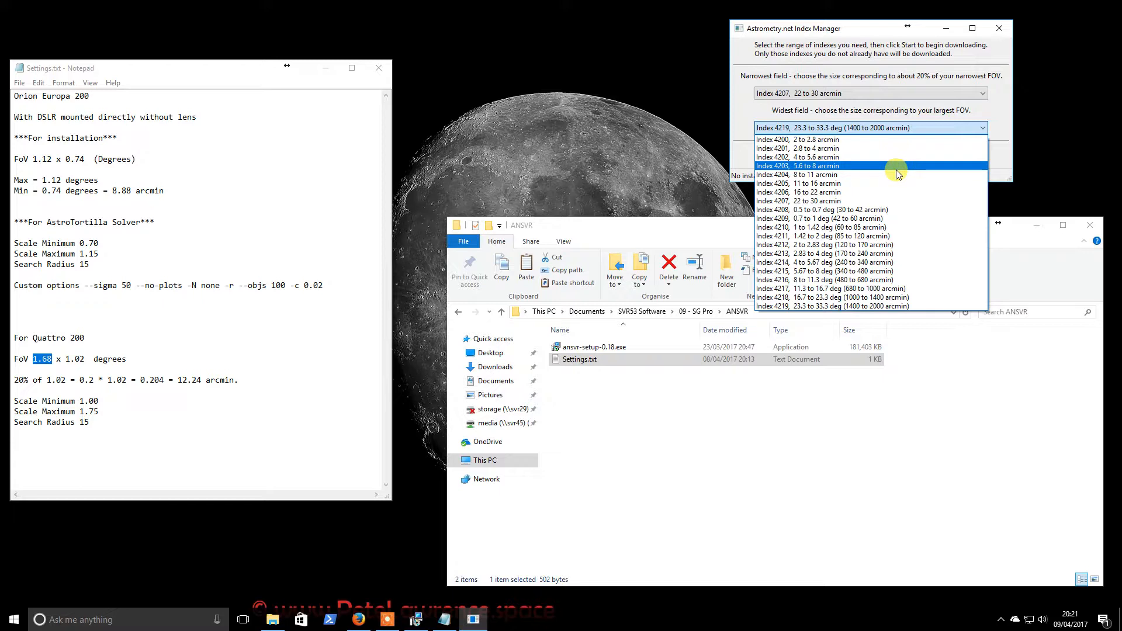
mouse_move(875, 143)
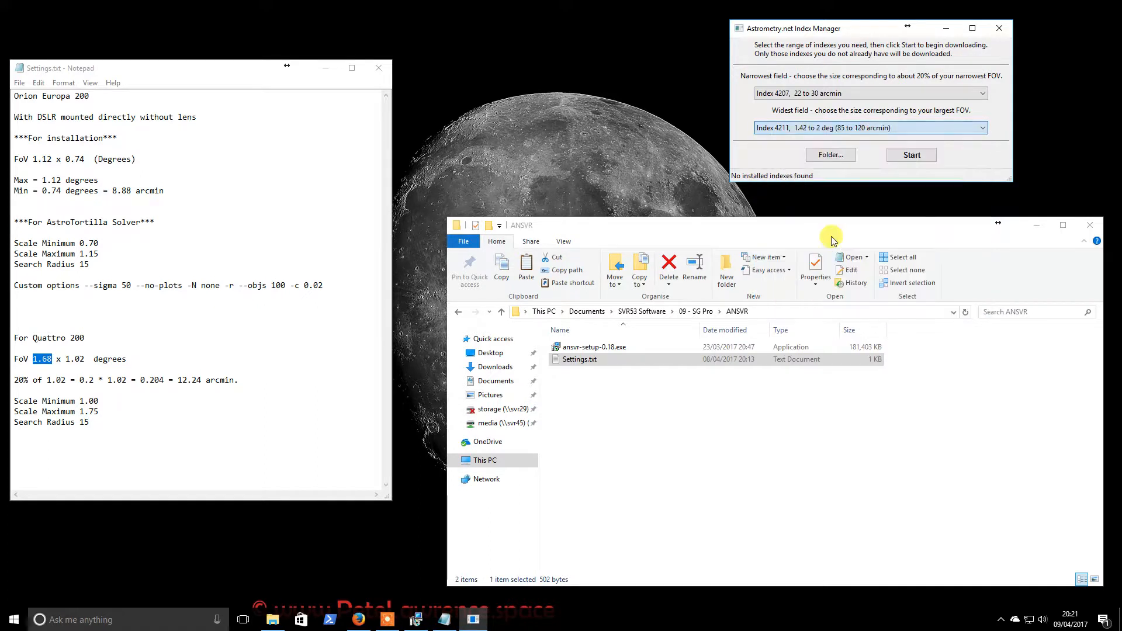
mouse_move(947, 104)
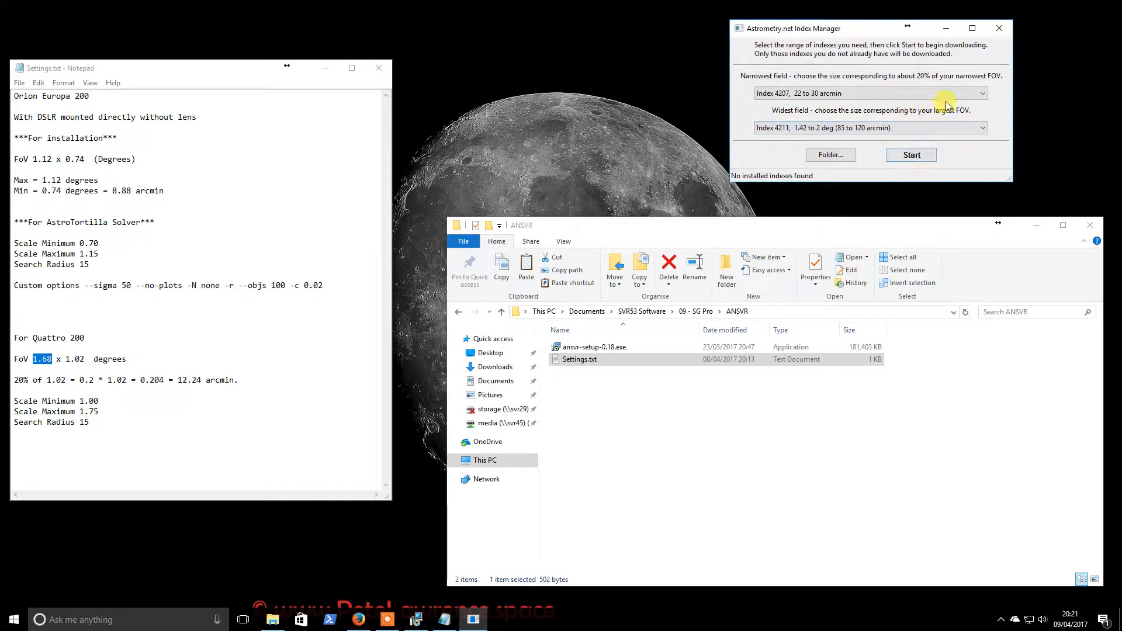
left_click(981, 94)
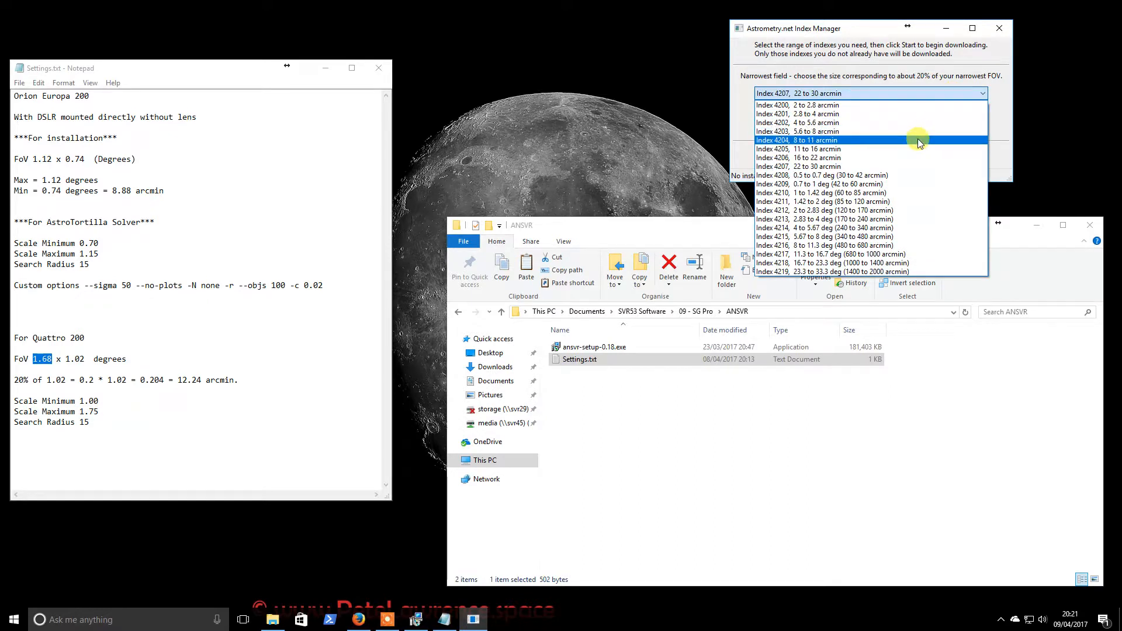
left_click(808, 139)
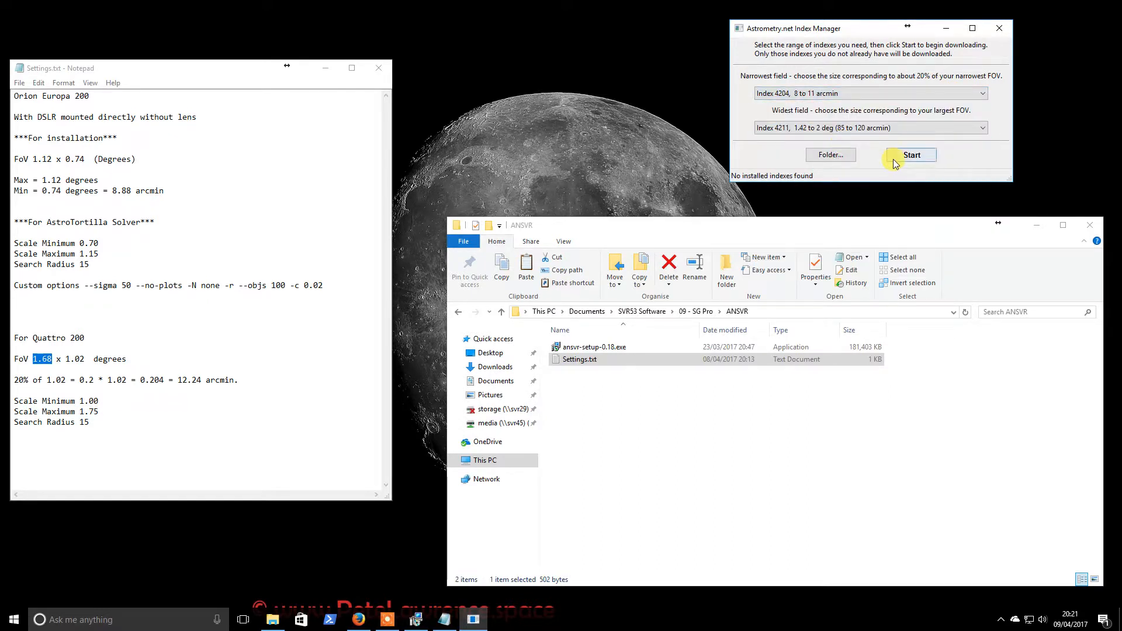
left_click(912, 155)
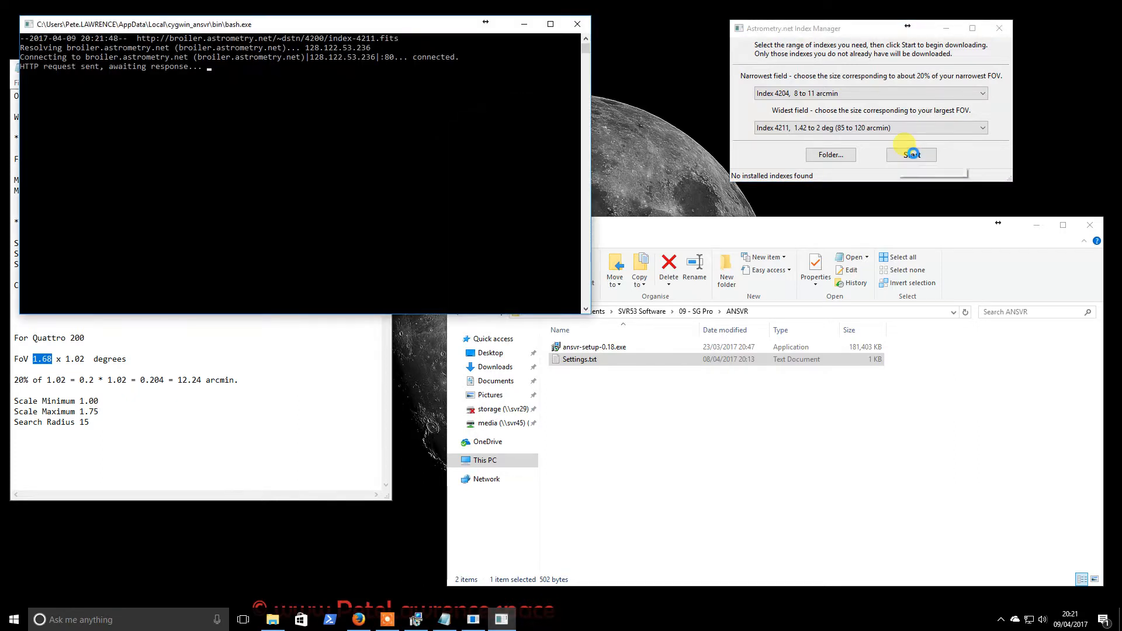
Monitor wget downloading the index-4204 files into /usr/share/astrometry/data
left_click(911, 155)
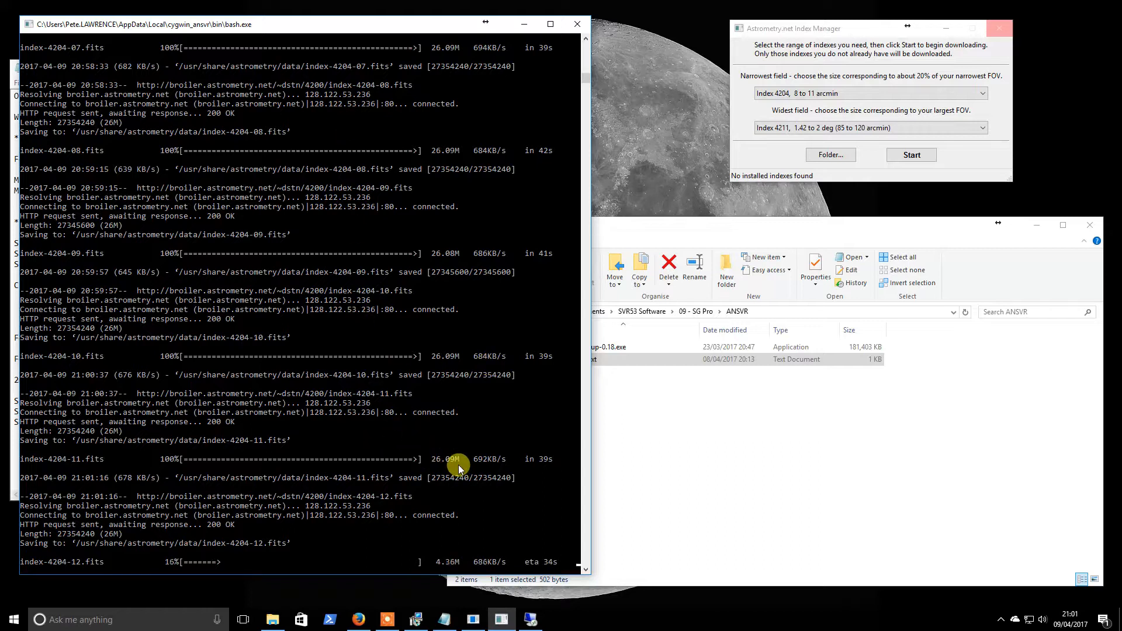
mouse_move(516, 468)
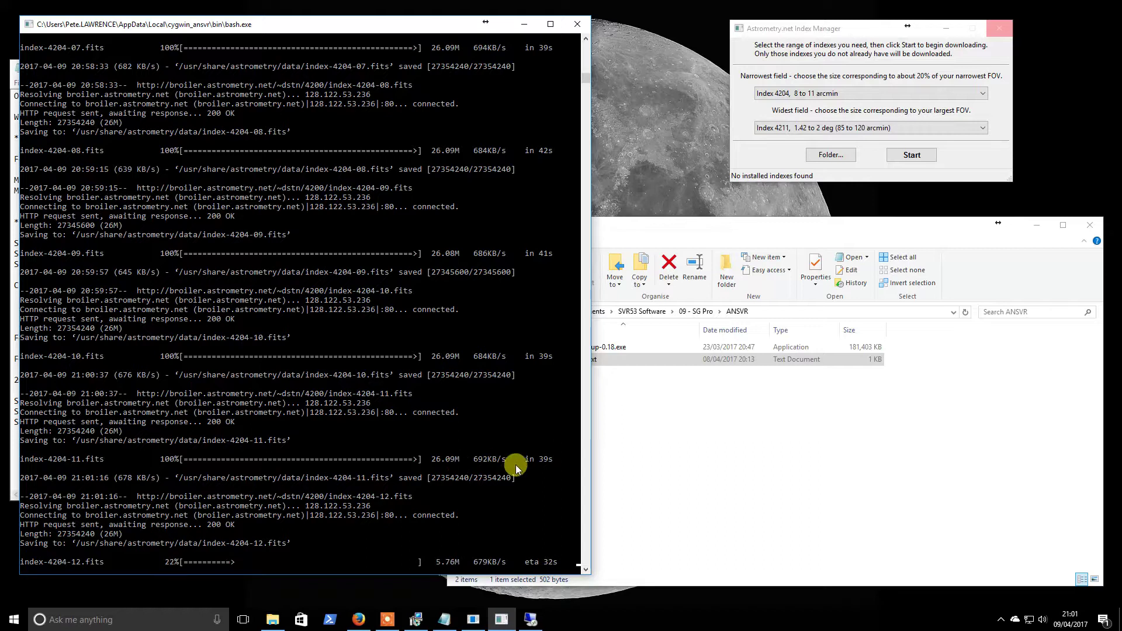
mouse_move(501, 464)
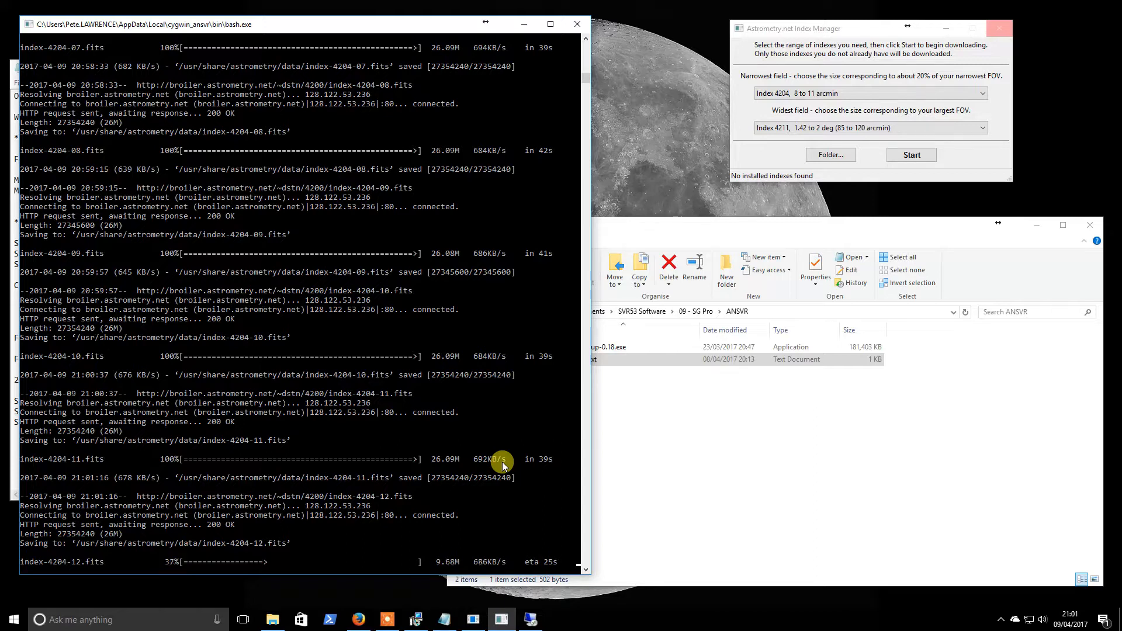
mouse_move(522, 449)
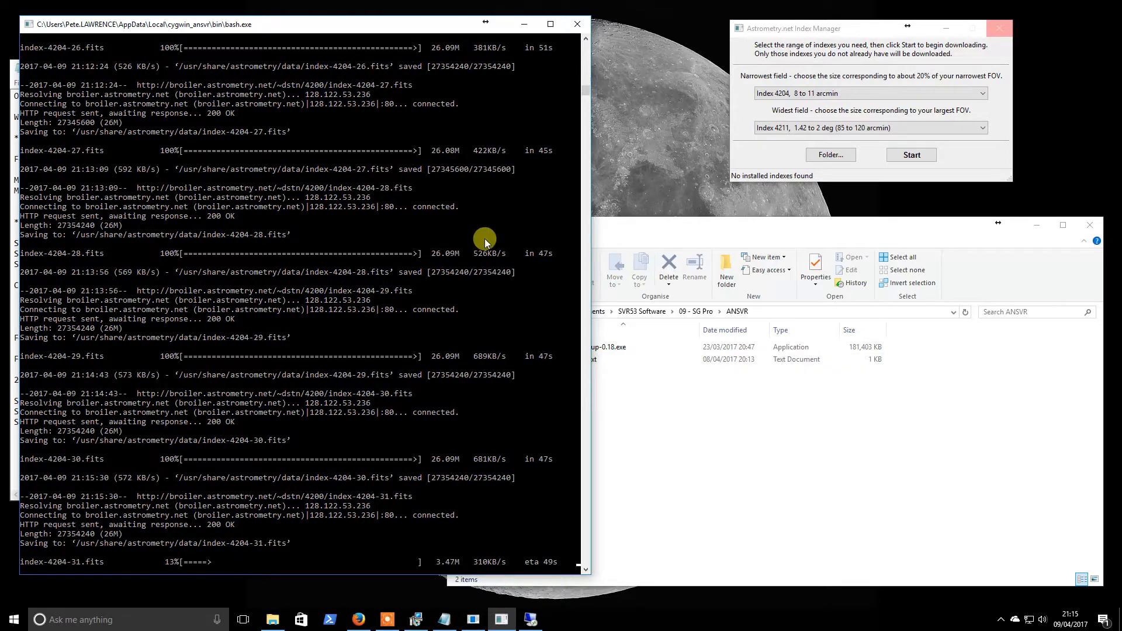
mouse_move(477, 241)
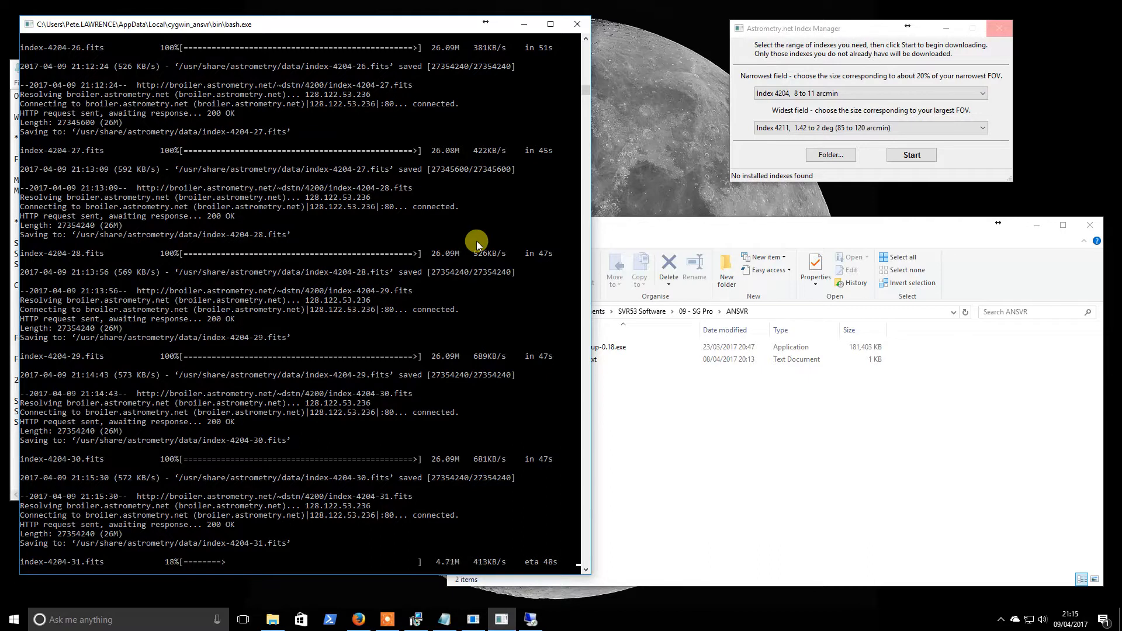